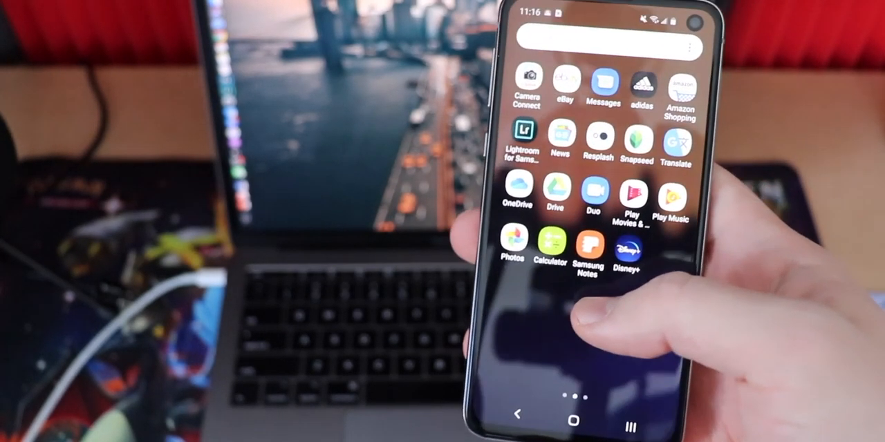
scroll("left", 3)
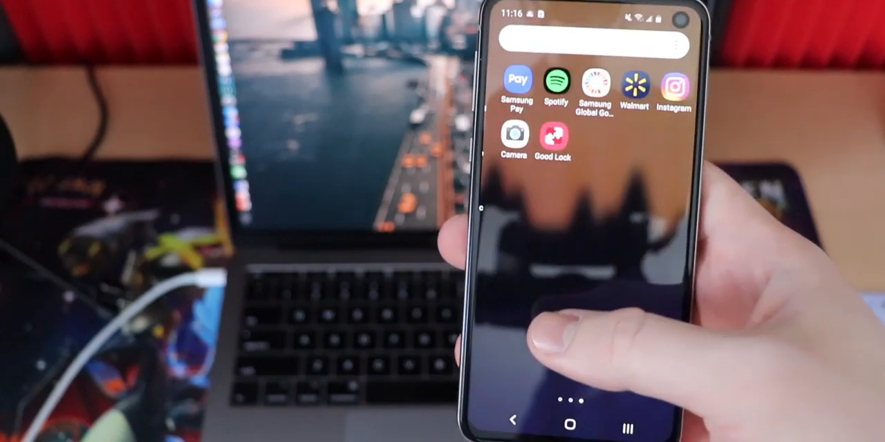
scroll("left", 3)
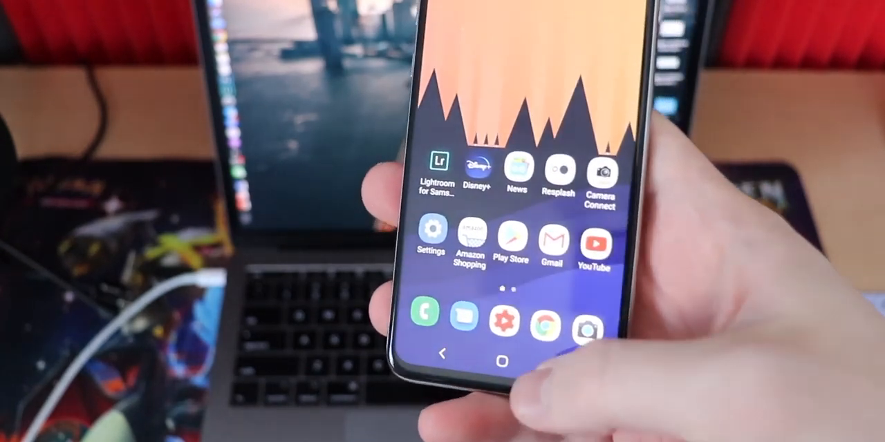